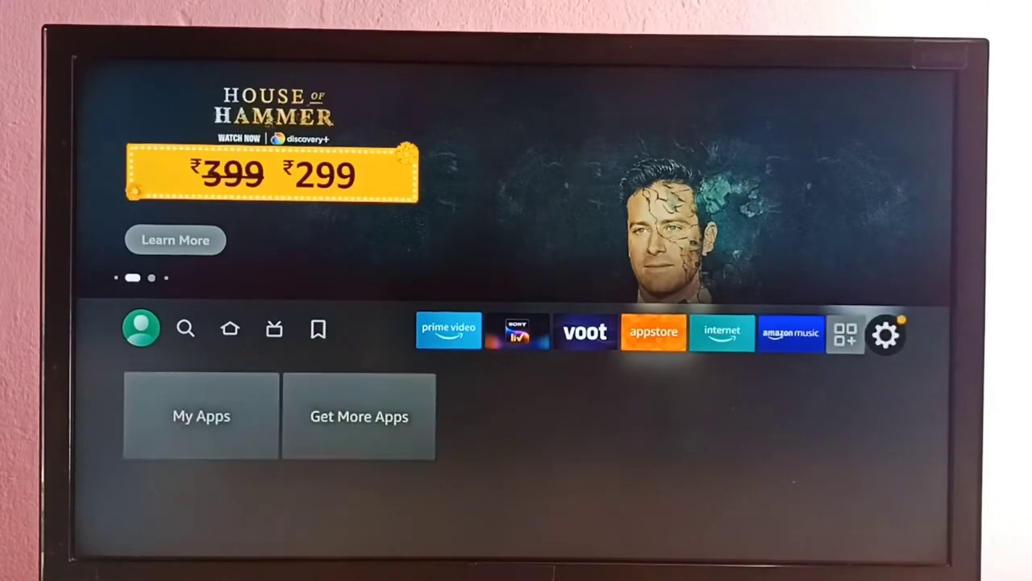
# Step: Select the gear icon on the home screen to reach Fire TV Settings
pyautogui.click(885, 334)
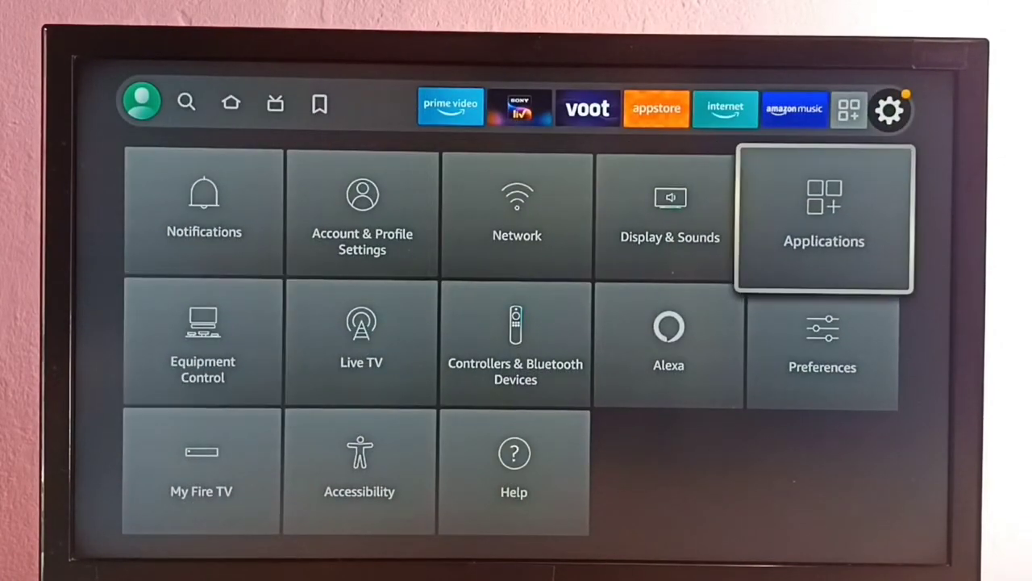
# Step: Go to Applications > Manage Installed Applications and scroll down to SonyLIV
pyautogui.click(824, 217)
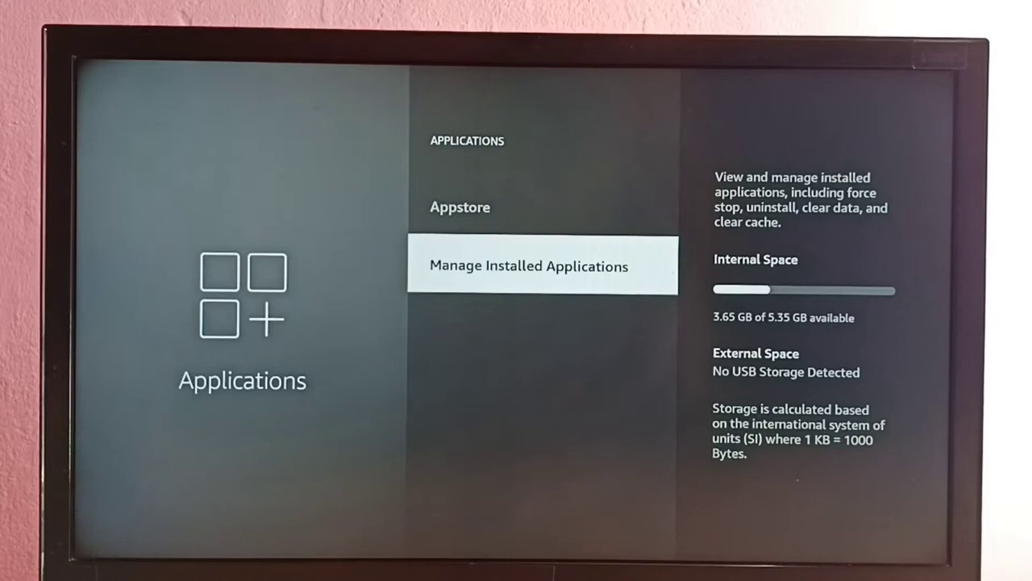
pyautogui.click(542, 265)
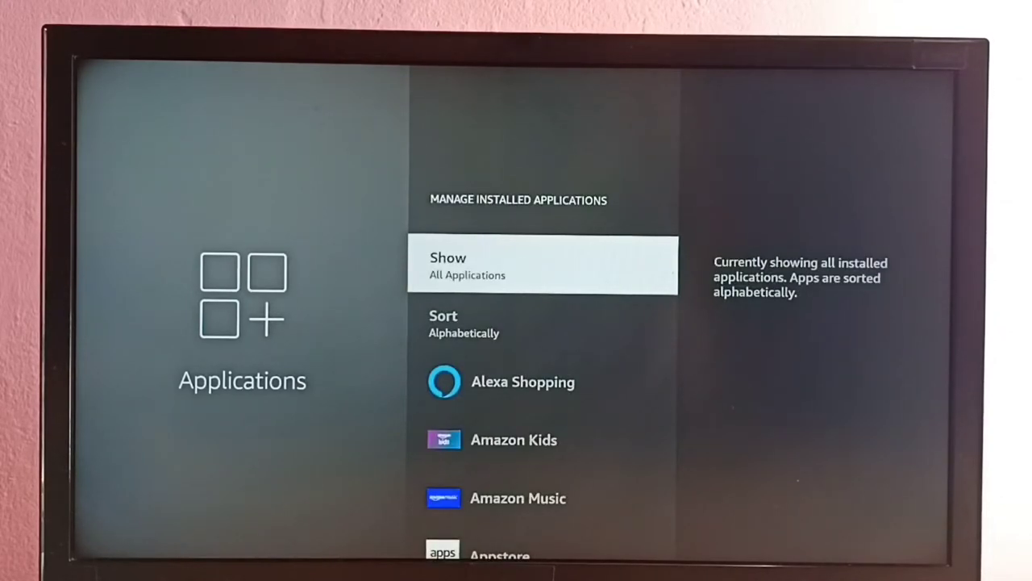
pyautogui.scroll(-3)
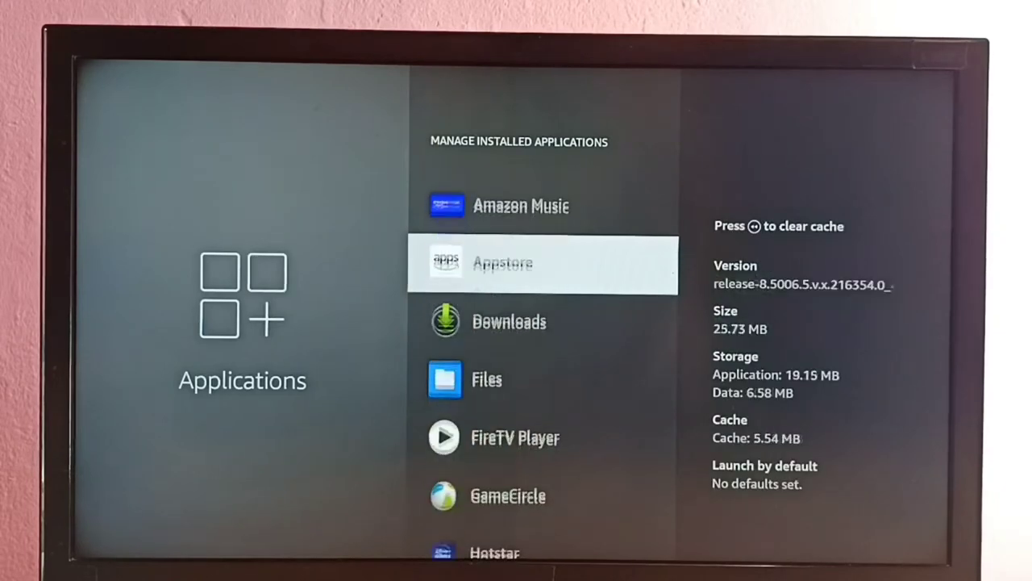
pyautogui.scroll(-3)
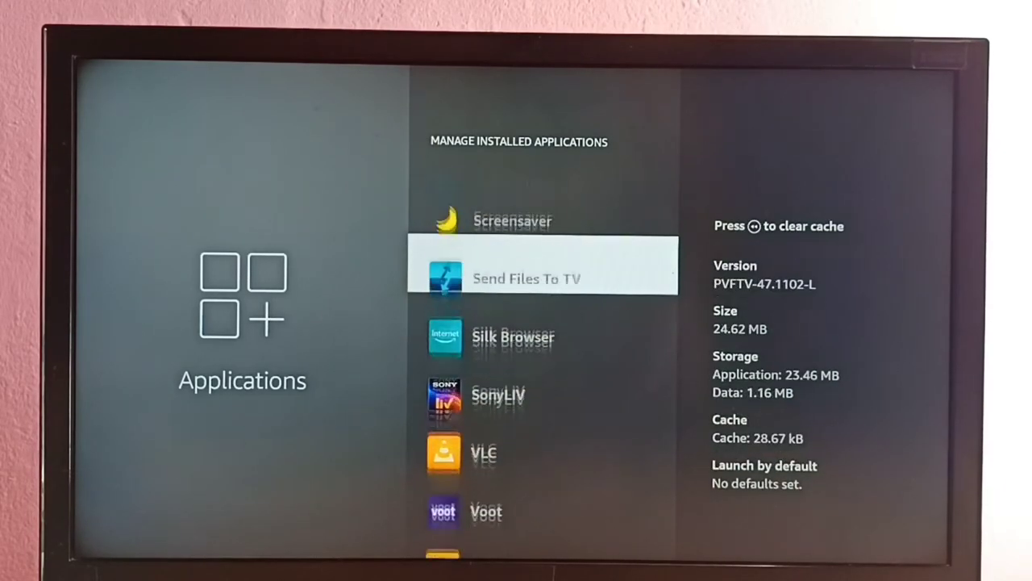
pyautogui.scroll(-3)
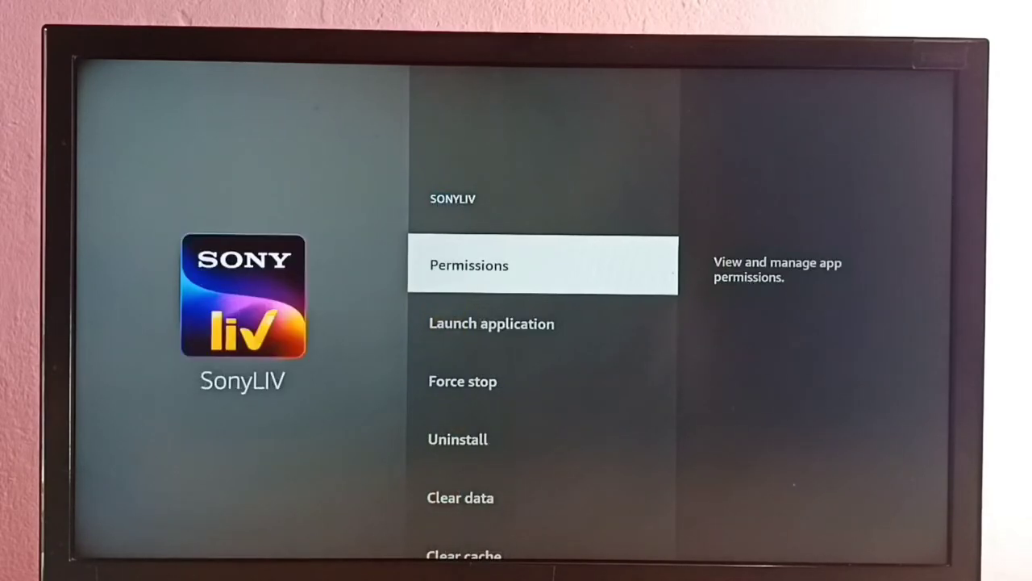
pyautogui.scroll(-3)
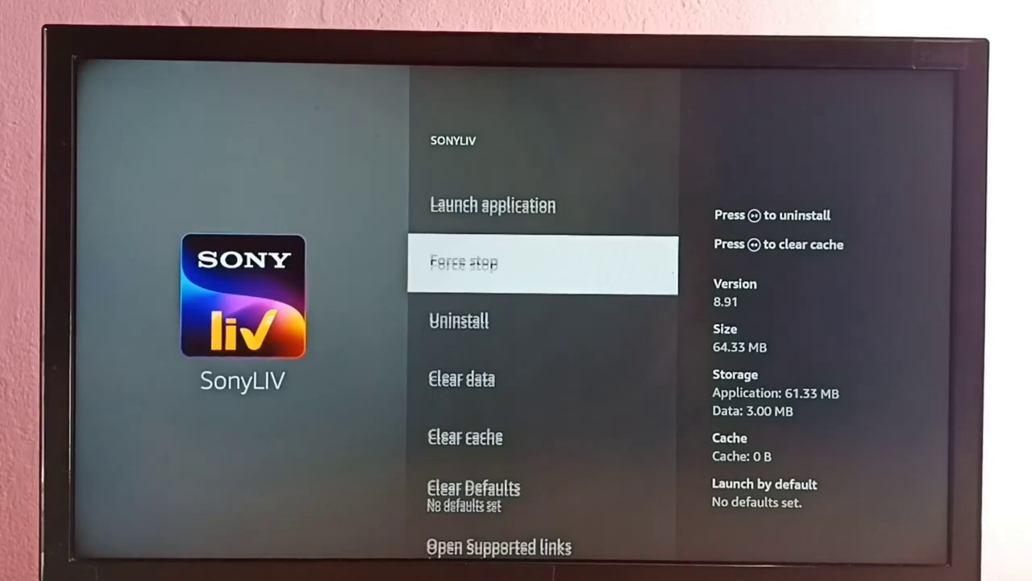
# Step: Scroll the SonyLIV options down past Clear cache, which shows 0 B
pyautogui.scroll(-3)
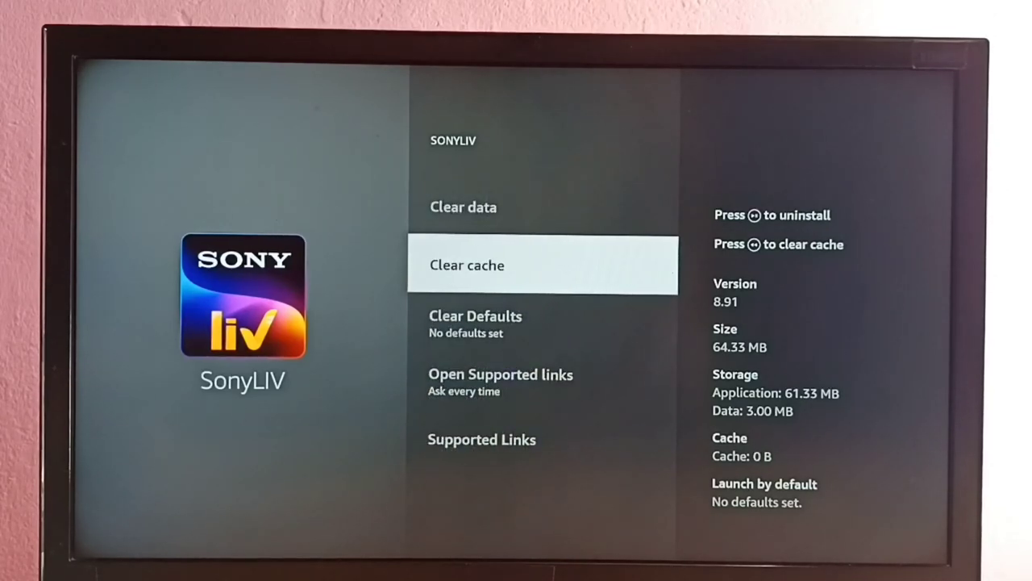